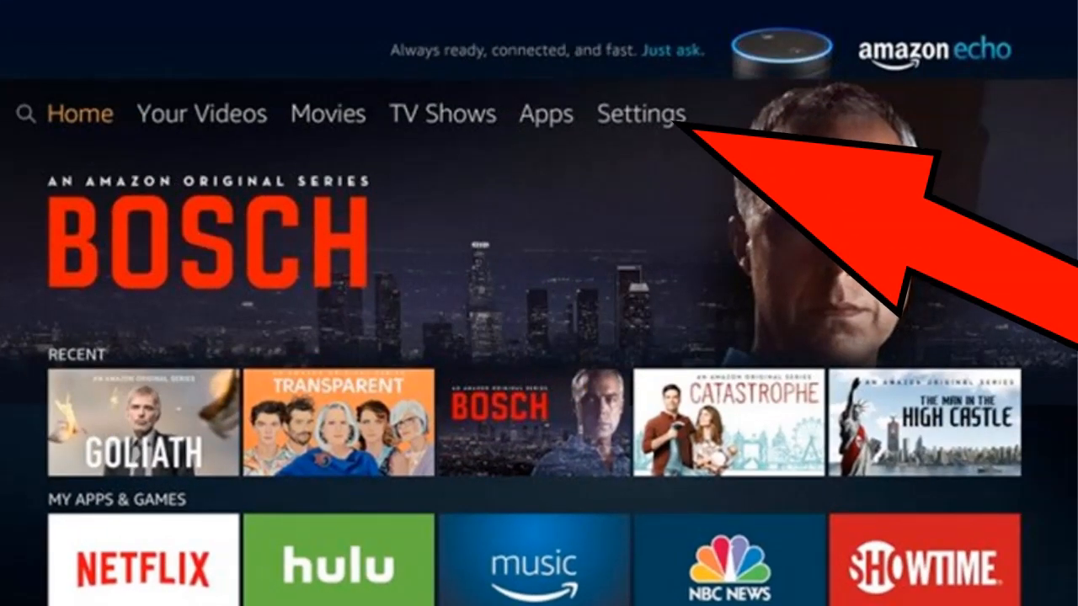
- Open the device Settings from the Fire TV home screen's top menu
{"action": "left_click", "coordinate": [640, 114]}
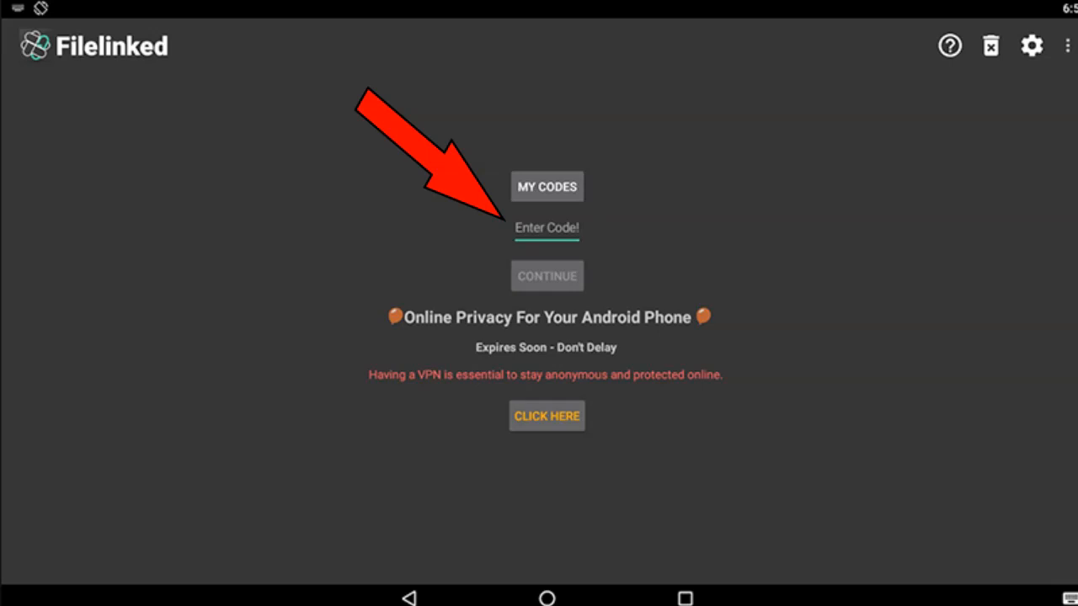
{"action": "type", "text": "12399615"}
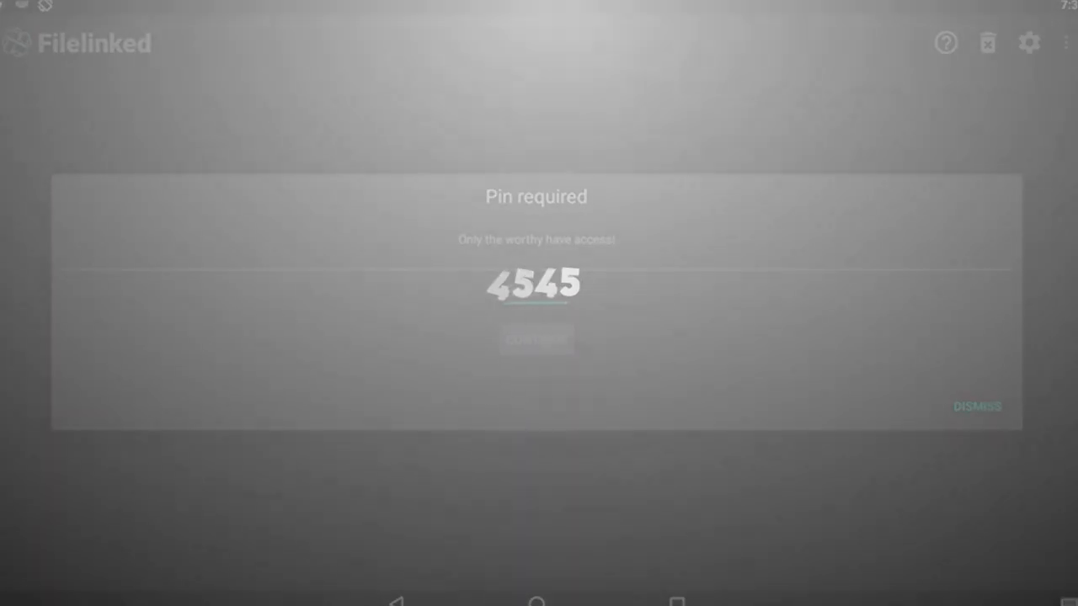
{"action": "left_click", "coordinate": [535, 340]}
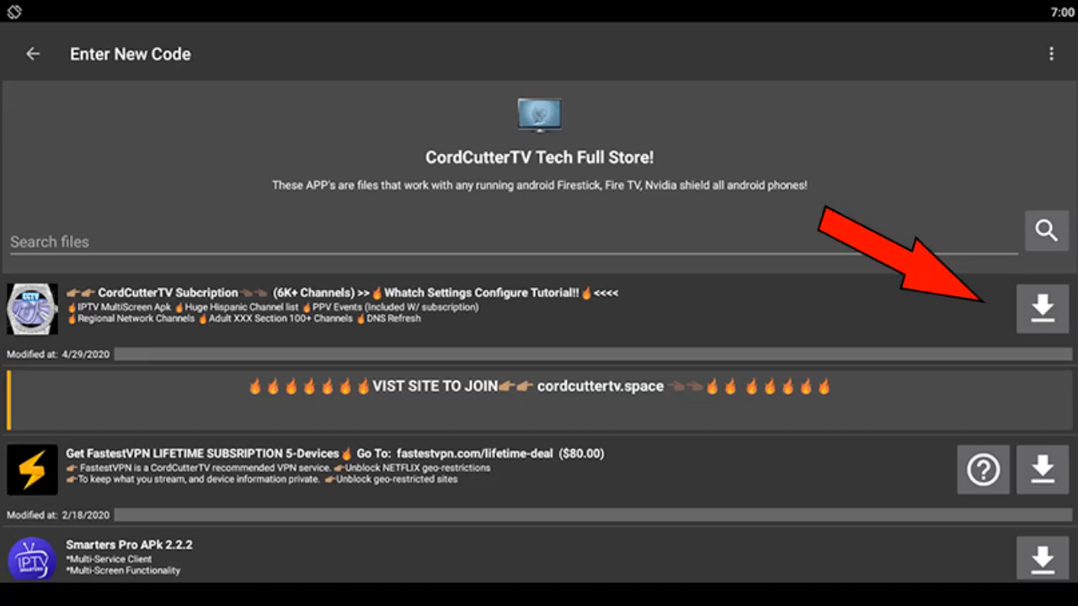
- Download CordCutterTV Subcription and install it as an update to reach its login screen
{"action": "left_click", "coordinate": [1043, 308]}
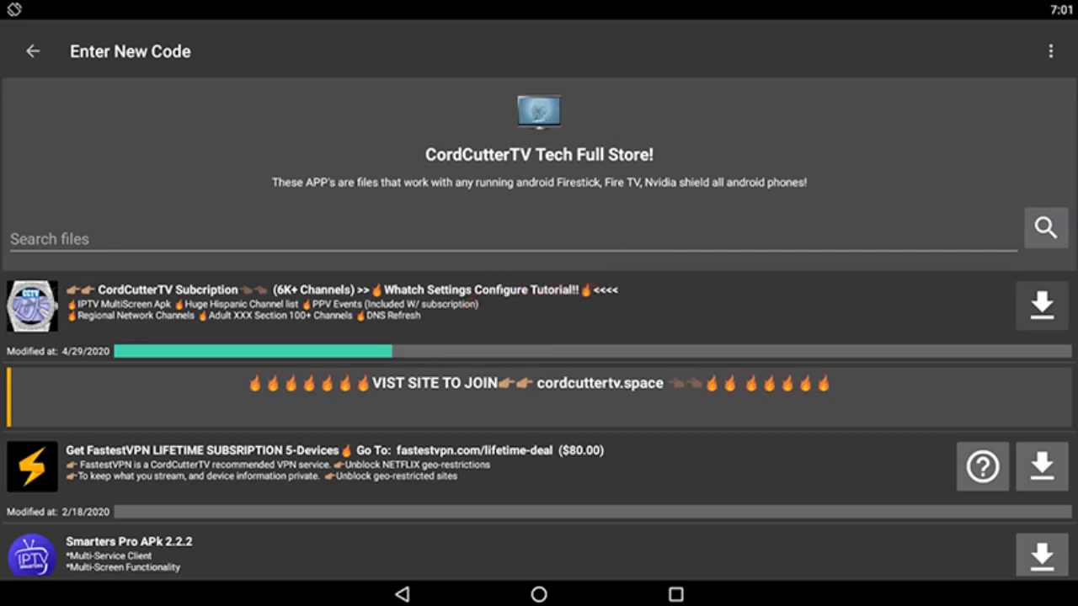
{"action": "left_click", "coordinate": [1042, 307]}
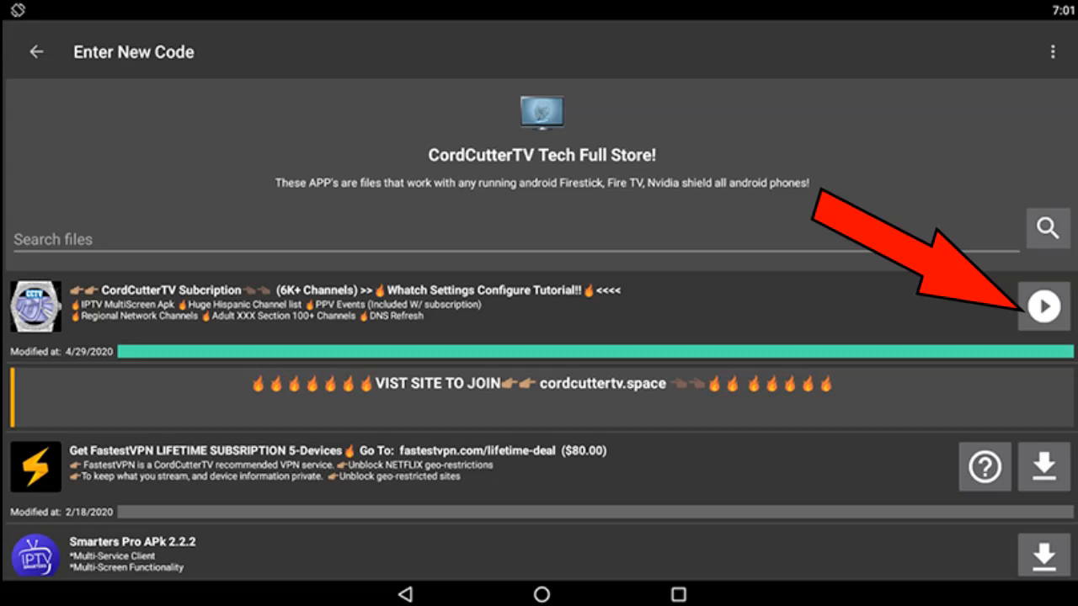
{"action": "left_click", "coordinate": [1044, 306]}
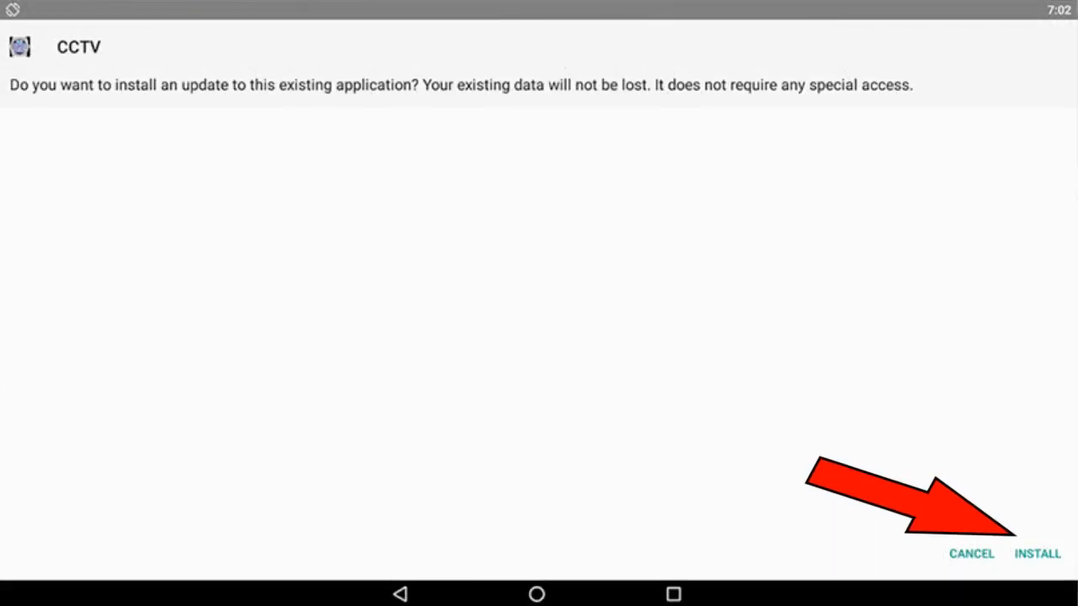
{"action": "left_click", "coordinate": [1037, 552]}
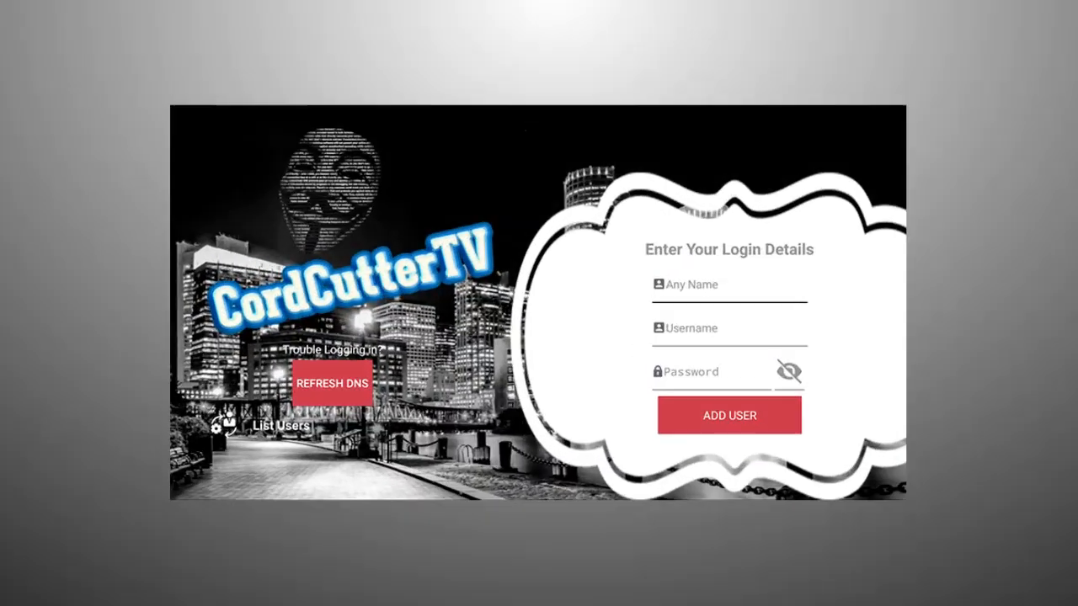